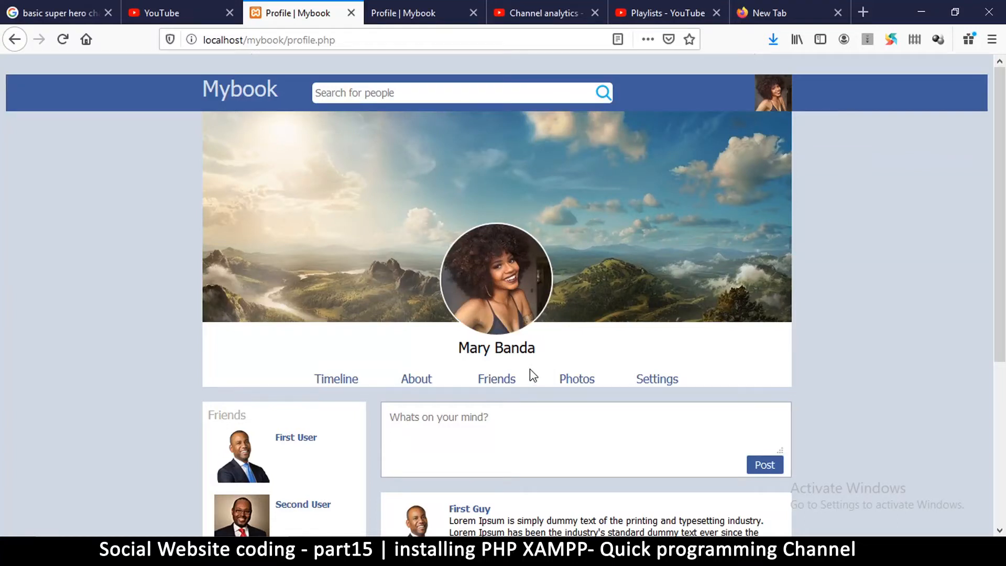
pyautogui.moveTo(509, 363)
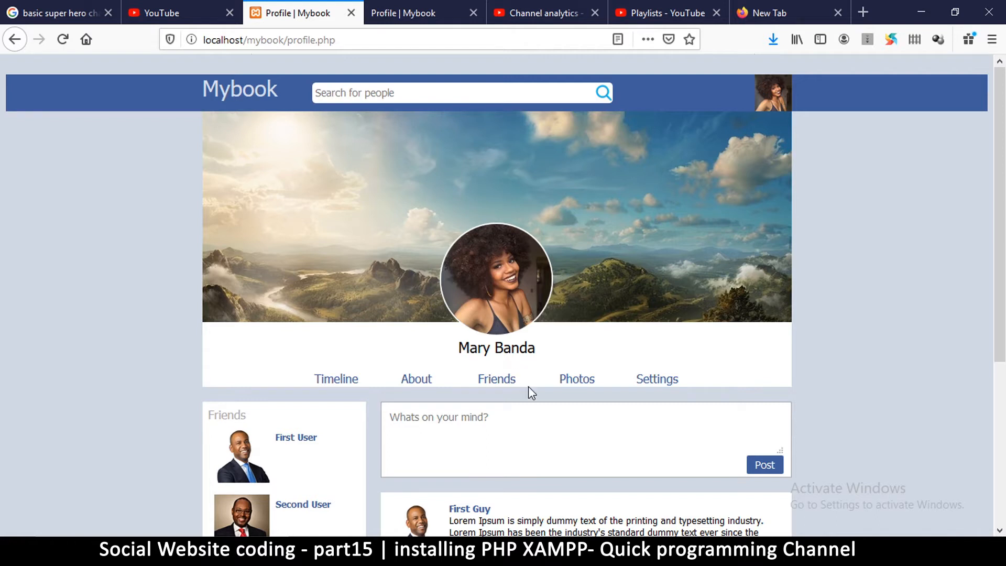
# - Switch to the 'xampp - Google Search' results with Apache Friends downloads on top
pyautogui.click(404, 13)
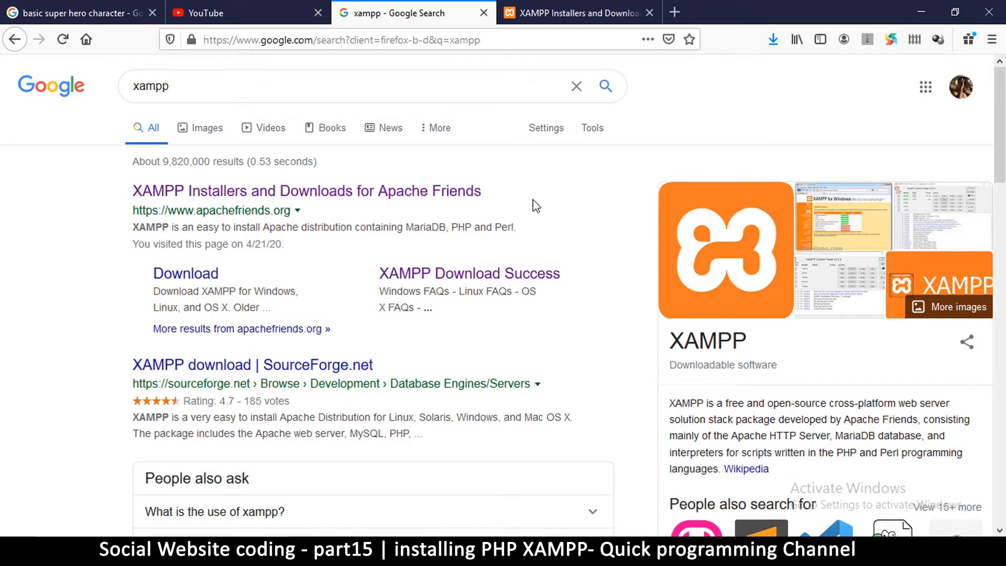
pyautogui.moveTo(399, 69)
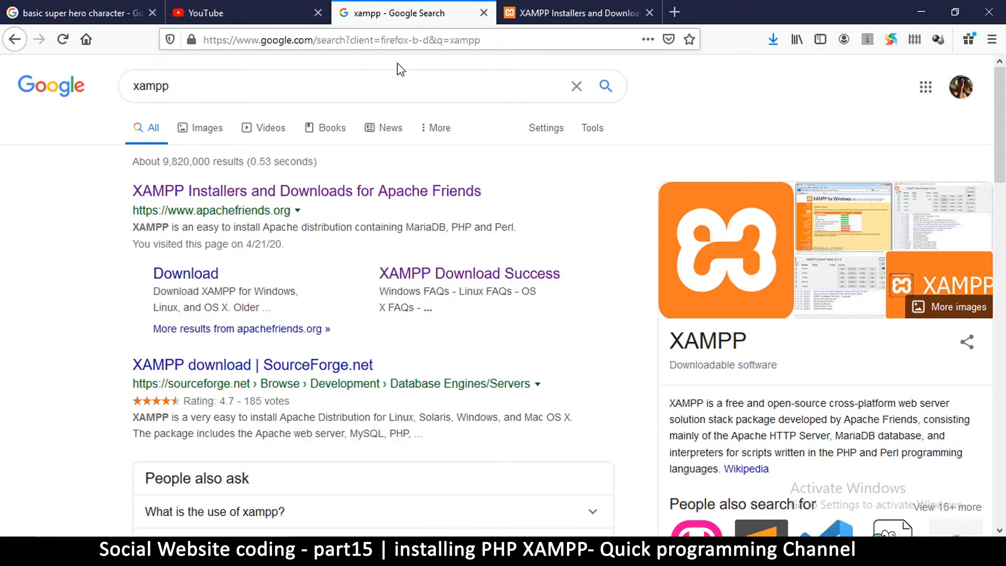
pyautogui.click(173, 86)
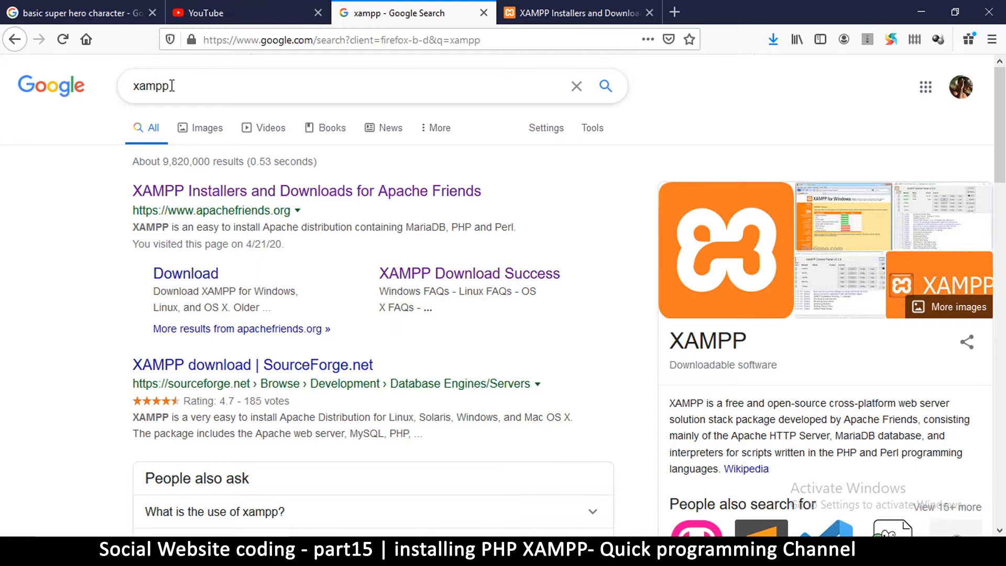
pyautogui.moveTo(580, 366)
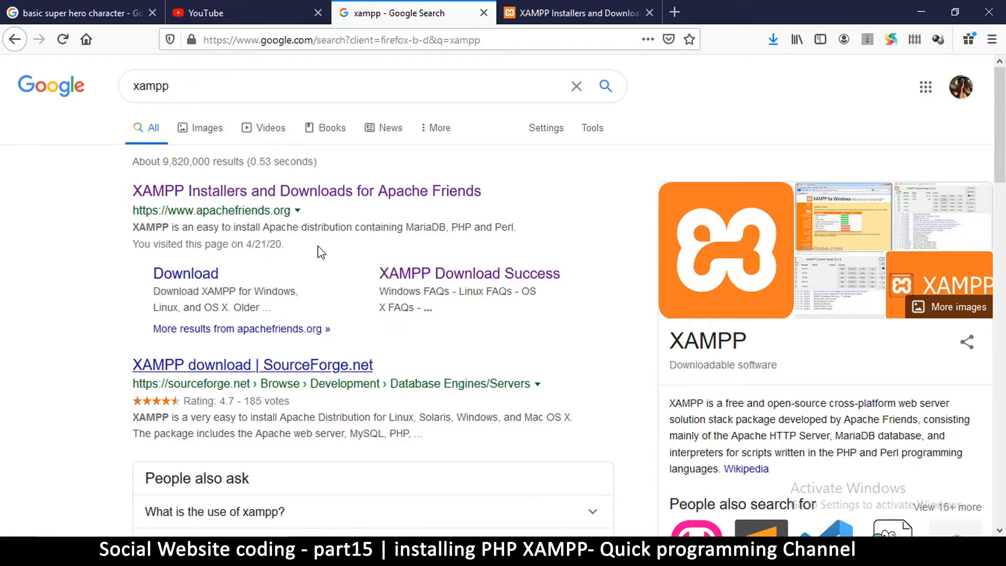
pyautogui.moveTo(202, 215)
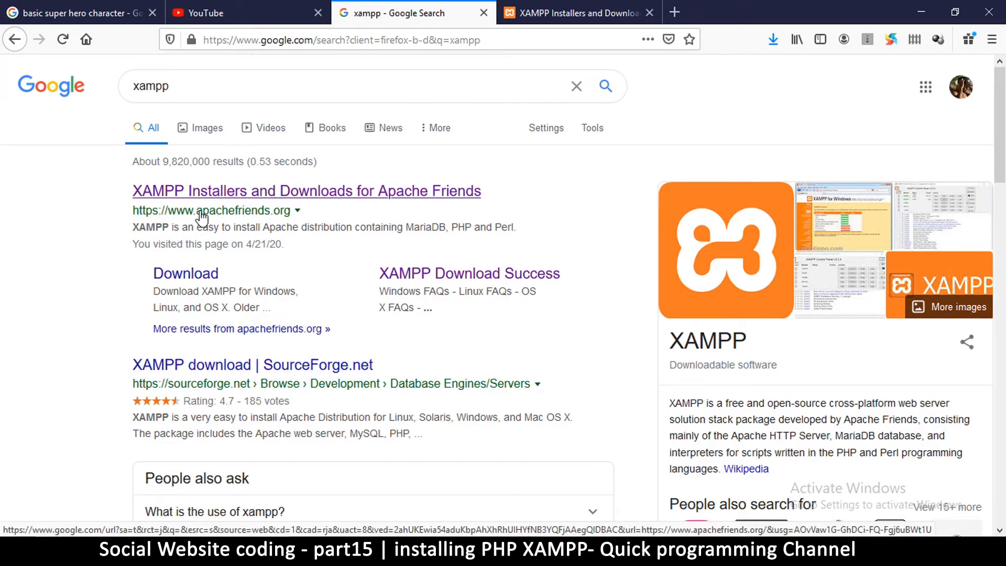
pyautogui.moveTo(282, 221)
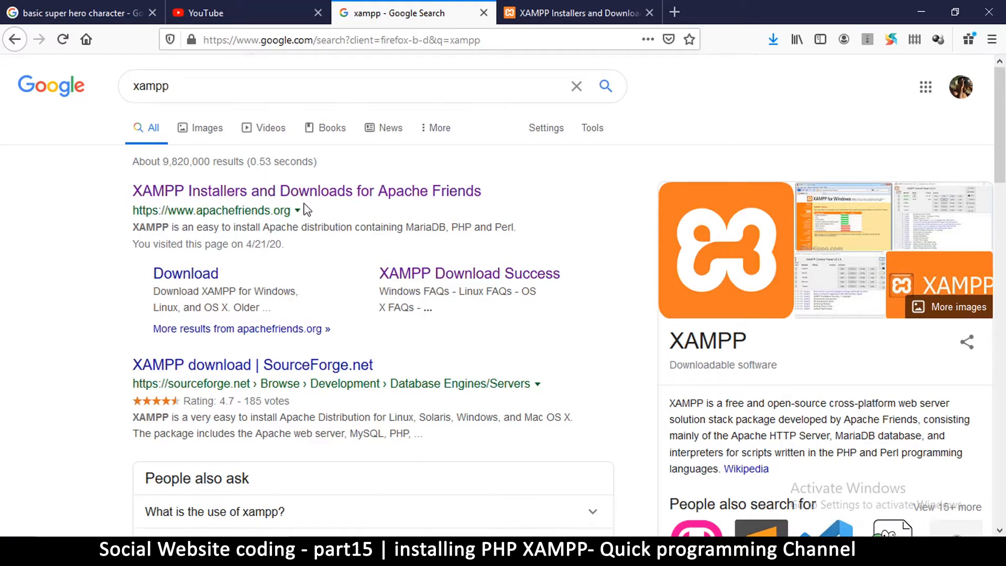
pyautogui.moveTo(674, 517)
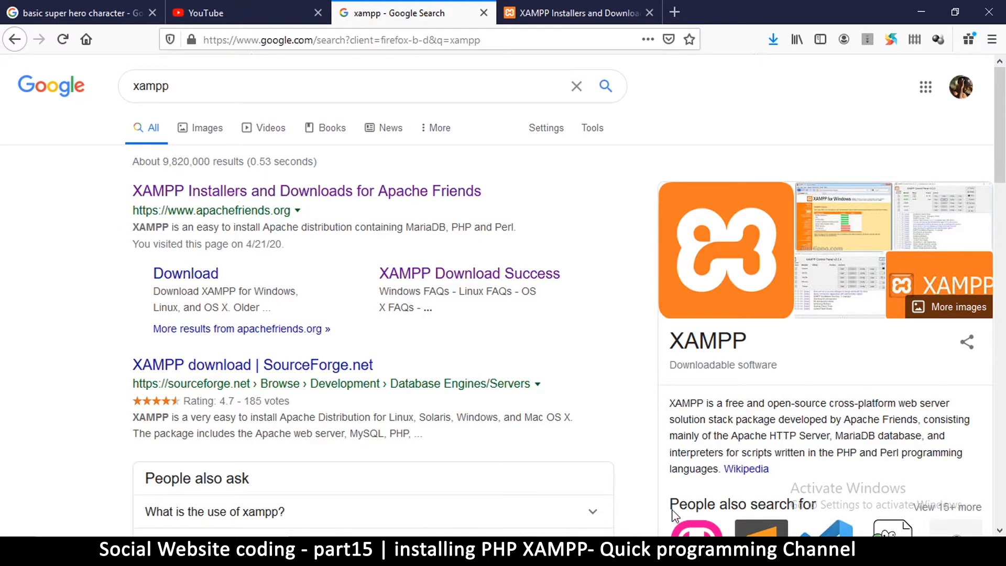
pyautogui.moveTo(468, 136)
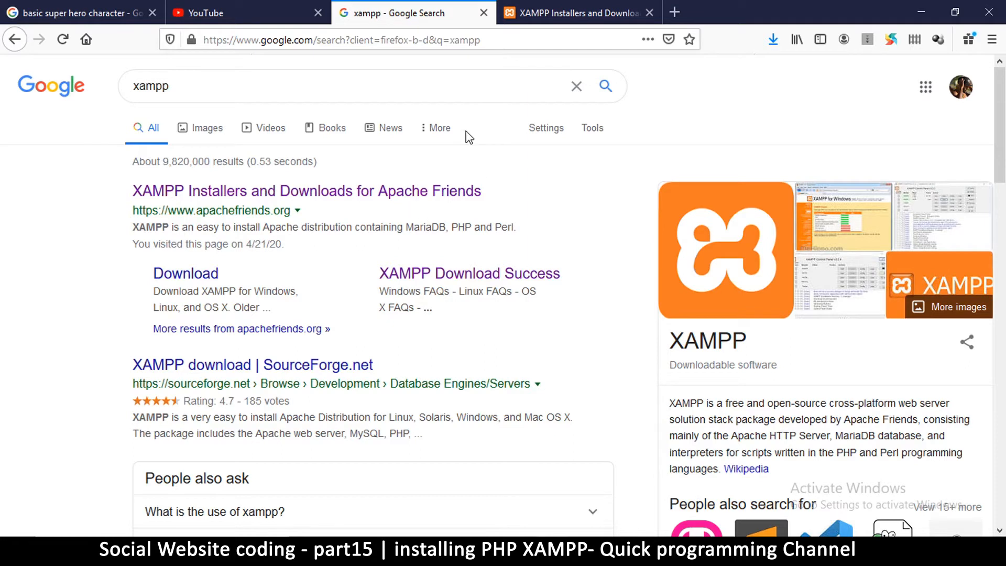
pyautogui.moveTo(302, 198)
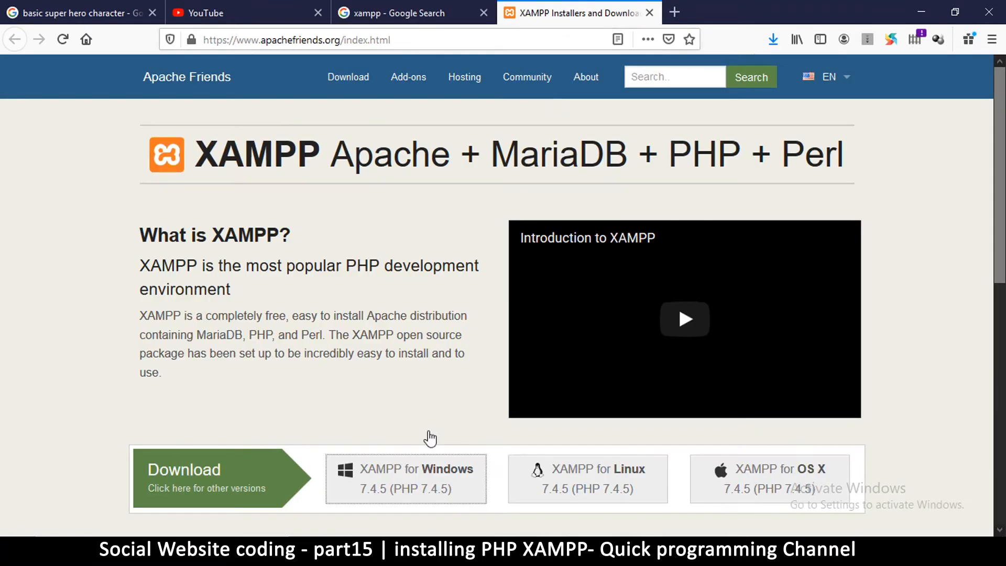
pyautogui.moveTo(423, 434)
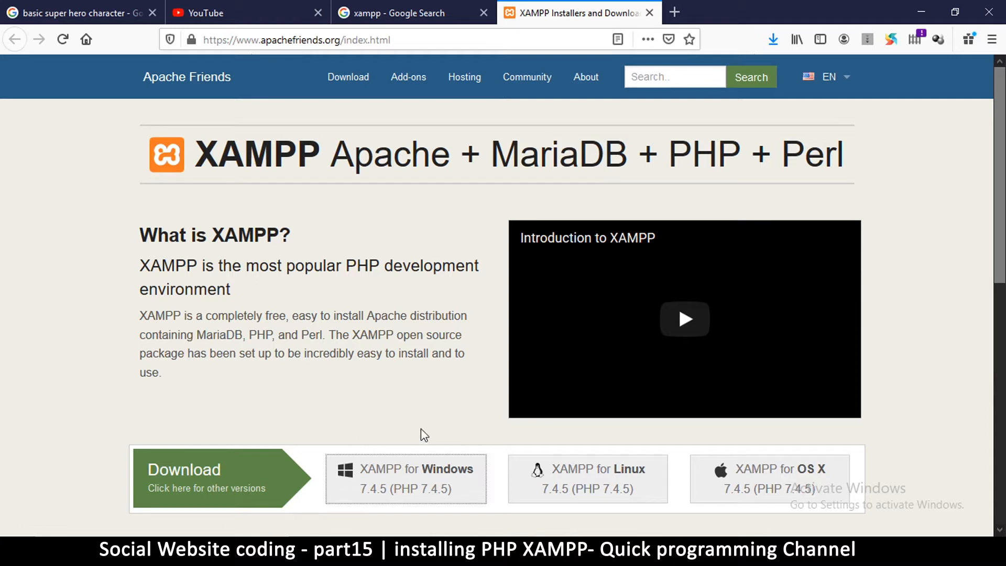
pyautogui.moveTo(429, 510)
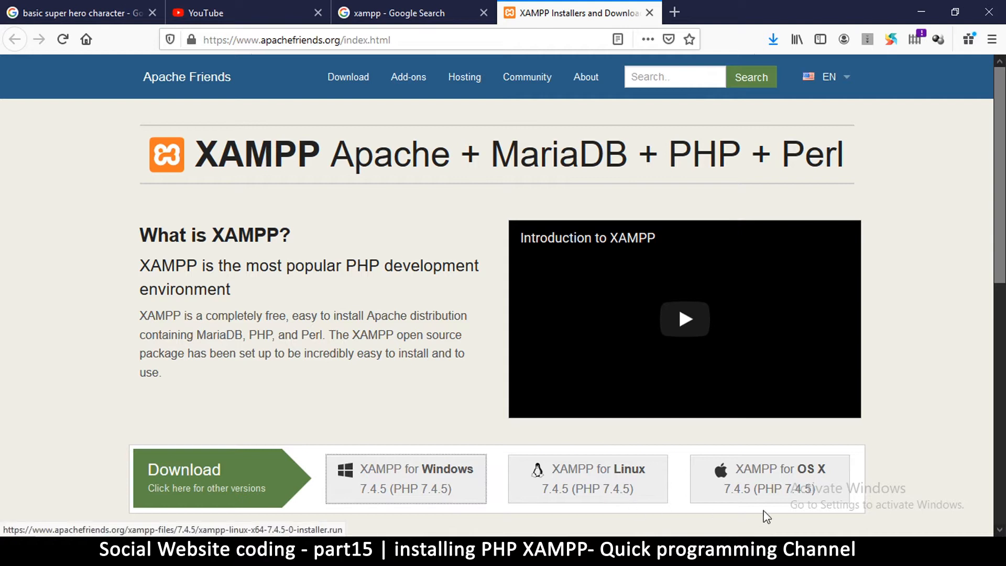
pyautogui.moveTo(773, 472)
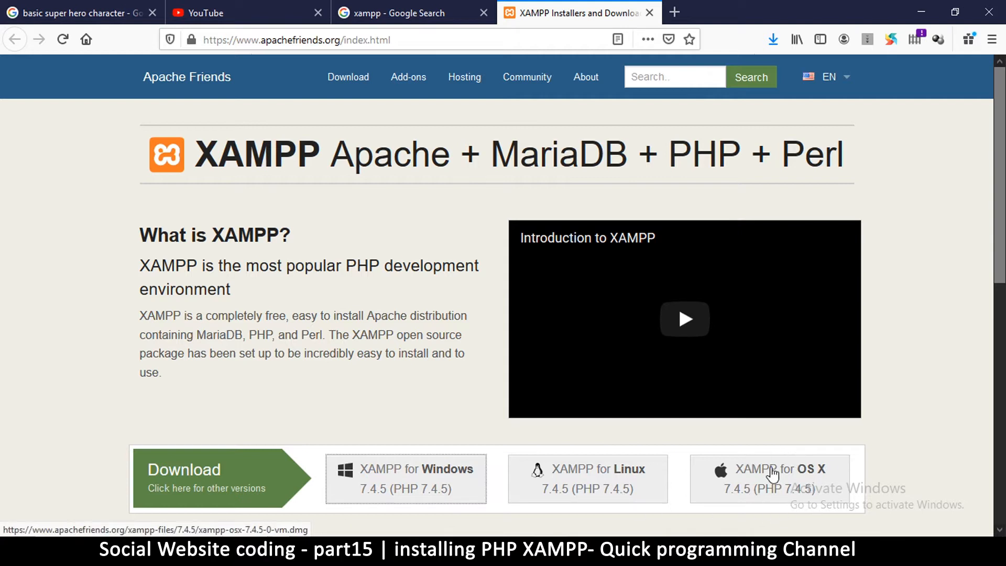
pyautogui.moveTo(562, 499)
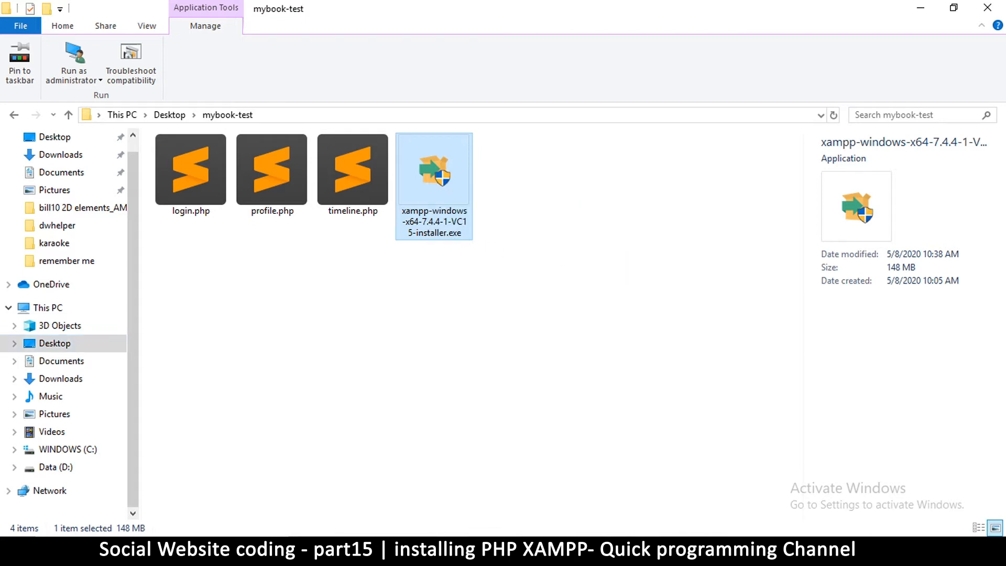
# - Run the xampp-windows installer .exe from the mybook-test folder
pyautogui.doubleClick(434, 168)
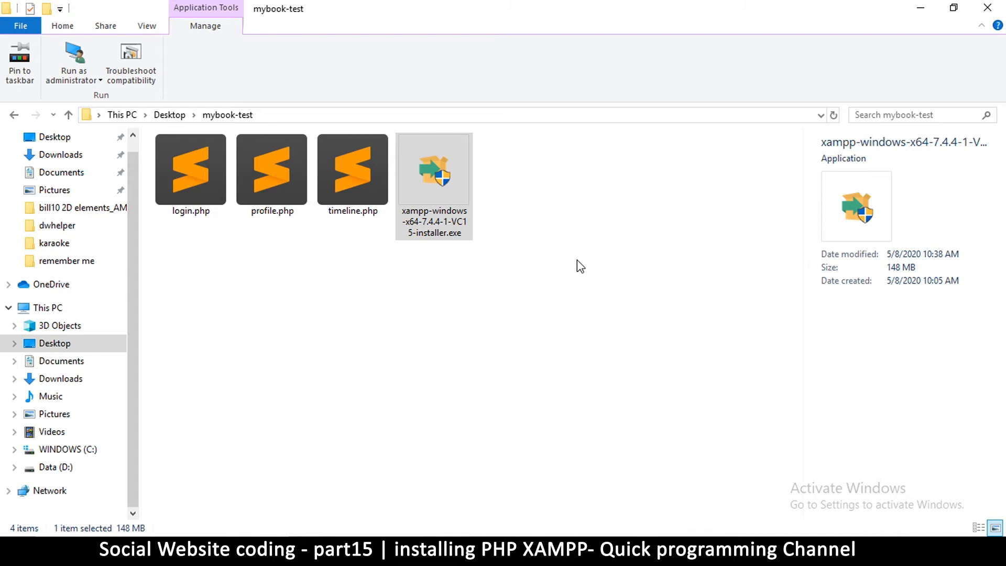
pyautogui.doubleClick(434, 168)
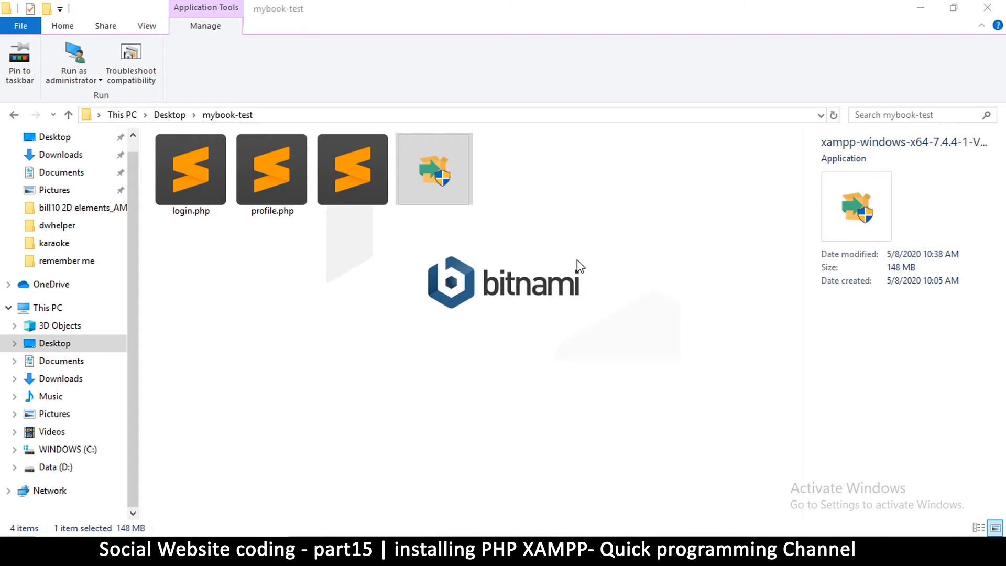
pyautogui.doubleClick(433, 168)
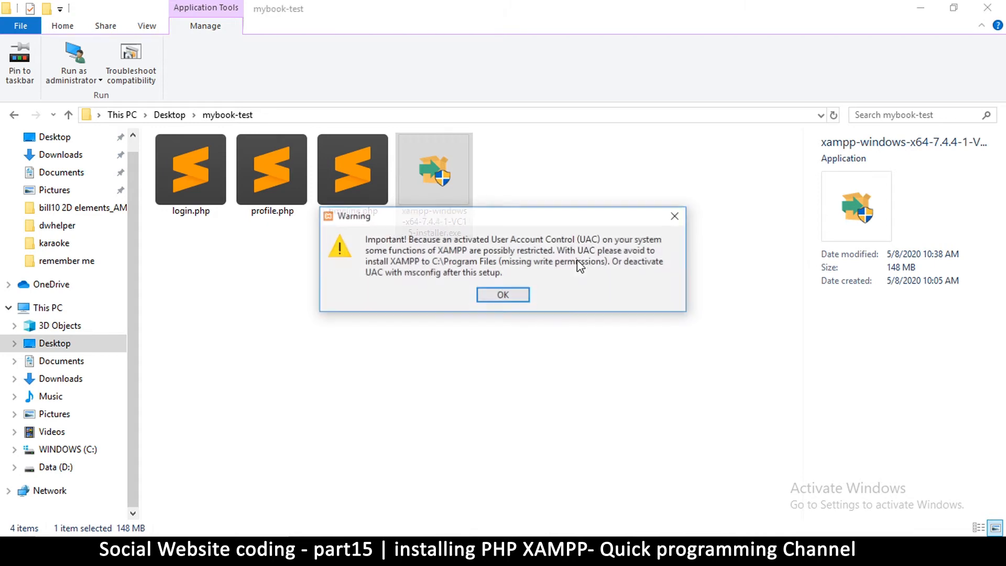
# - Dismiss the UAC warning and exclude Tomcat, Perl and Webalizer from the components
pyautogui.click(503, 295)
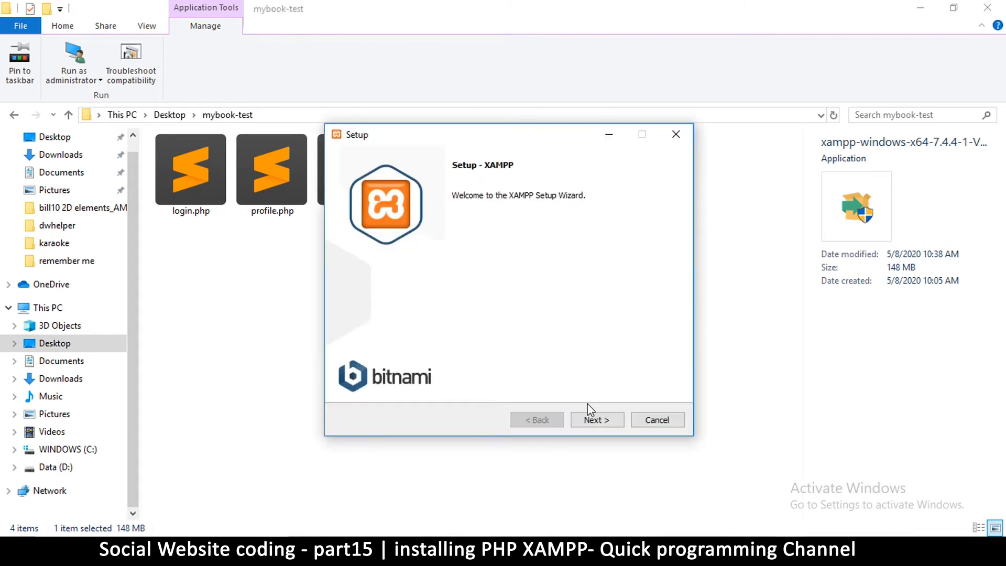
pyautogui.click(595, 419)
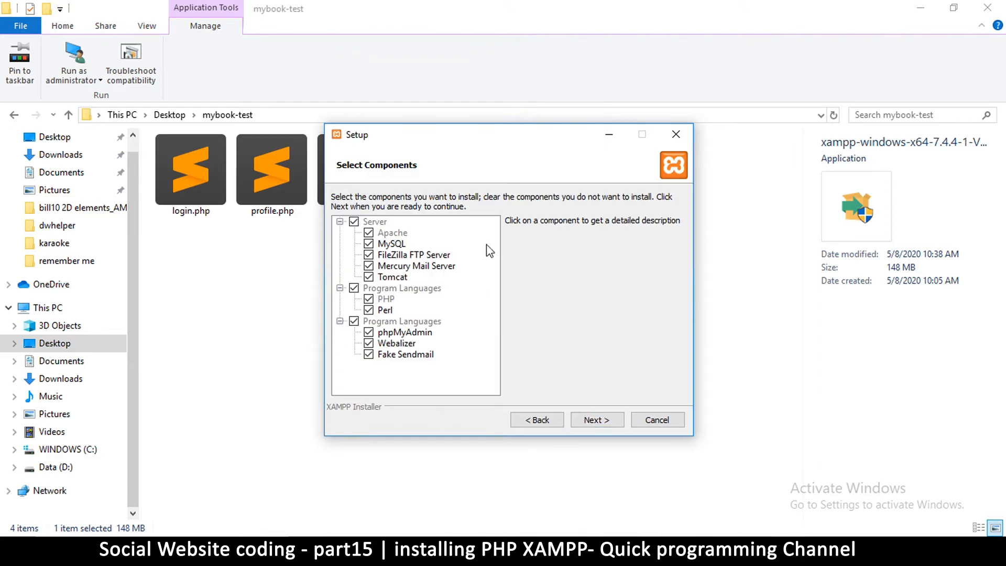
pyautogui.moveTo(352, 332)
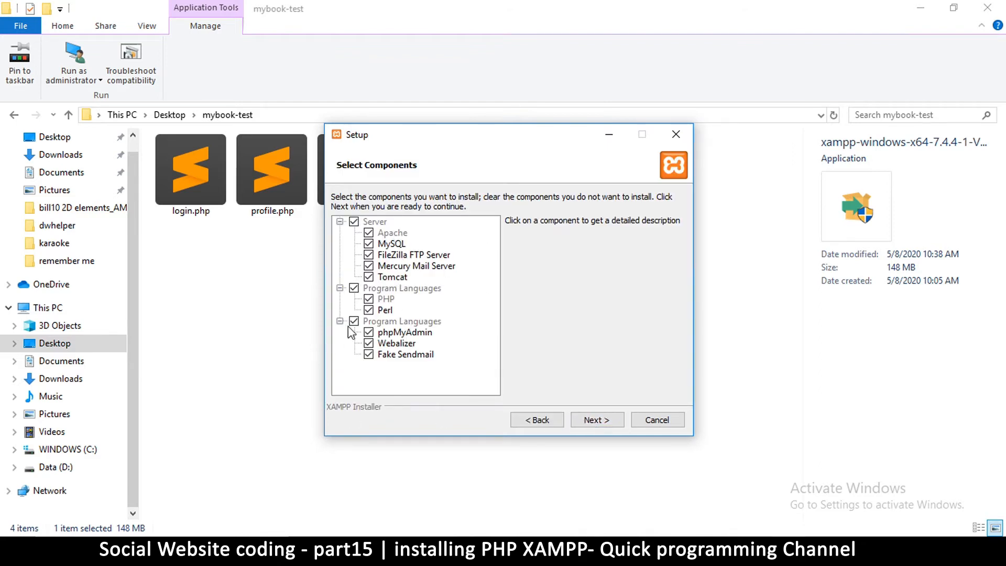
pyautogui.moveTo(371, 284)
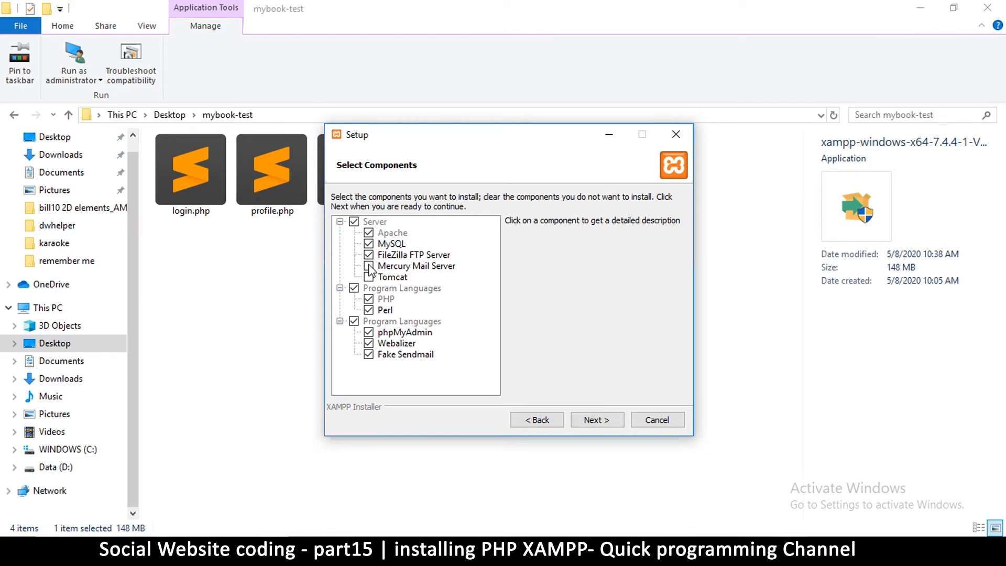
pyautogui.click(369, 265)
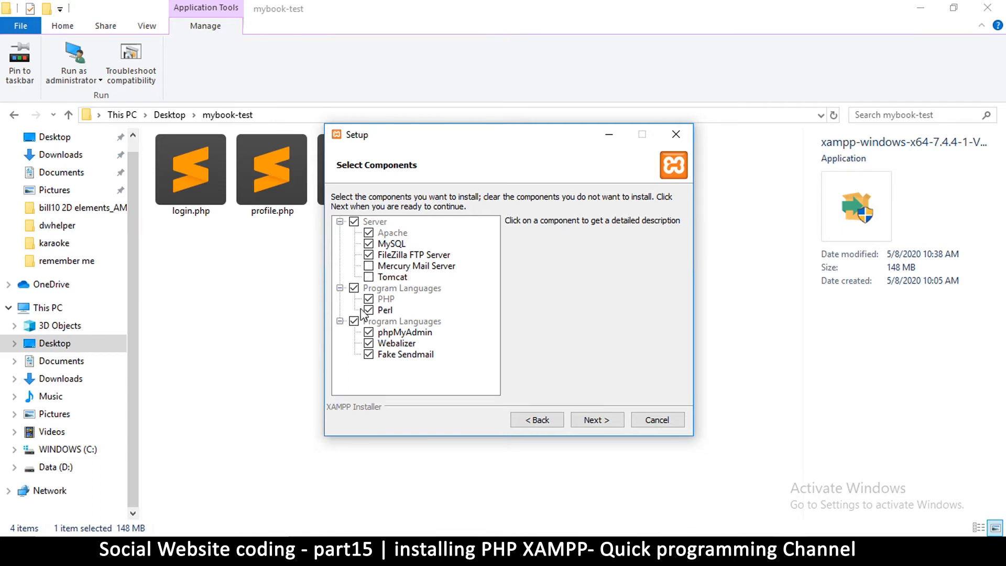
pyautogui.click(386, 309)
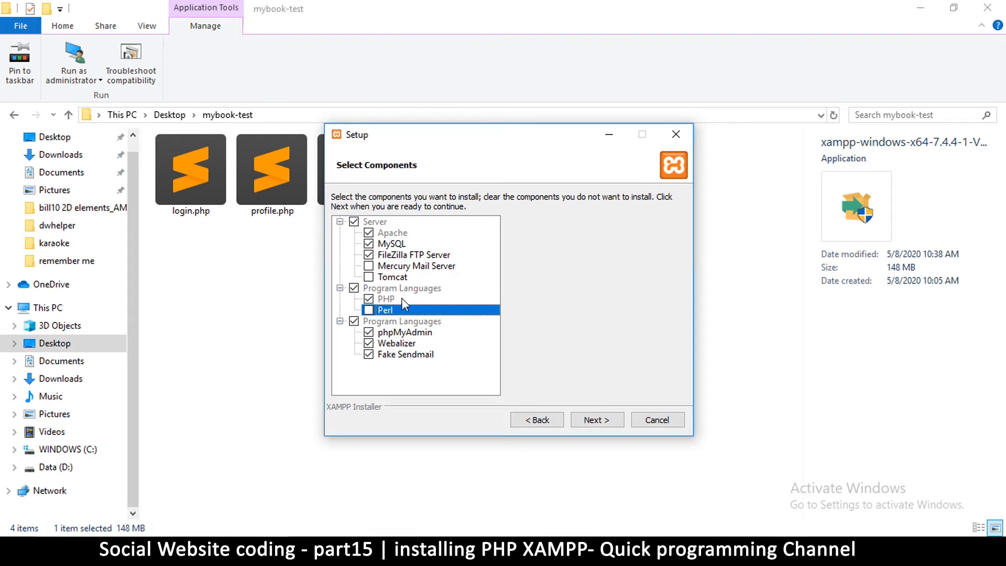
pyautogui.moveTo(370, 360)
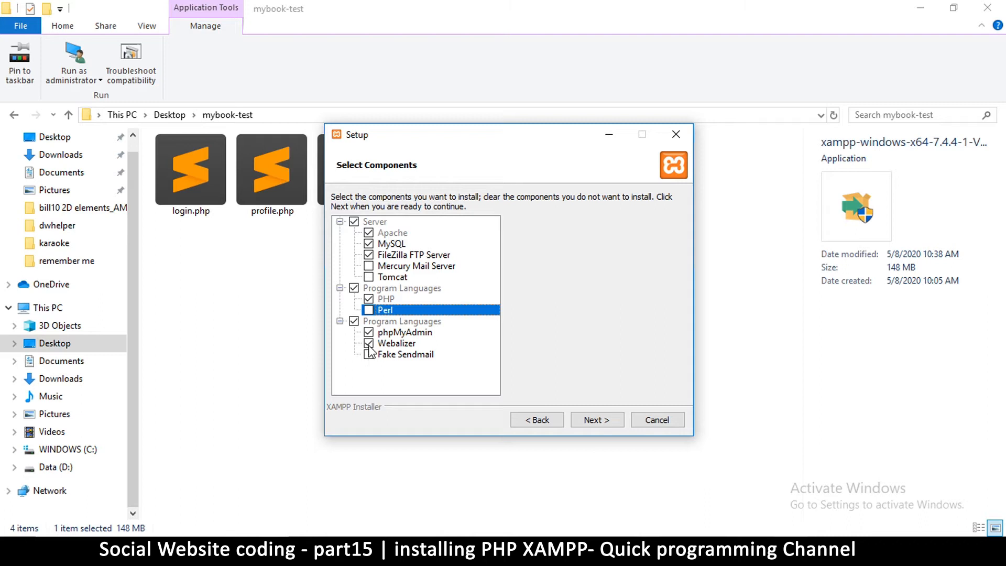
pyautogui.click(369, 344)
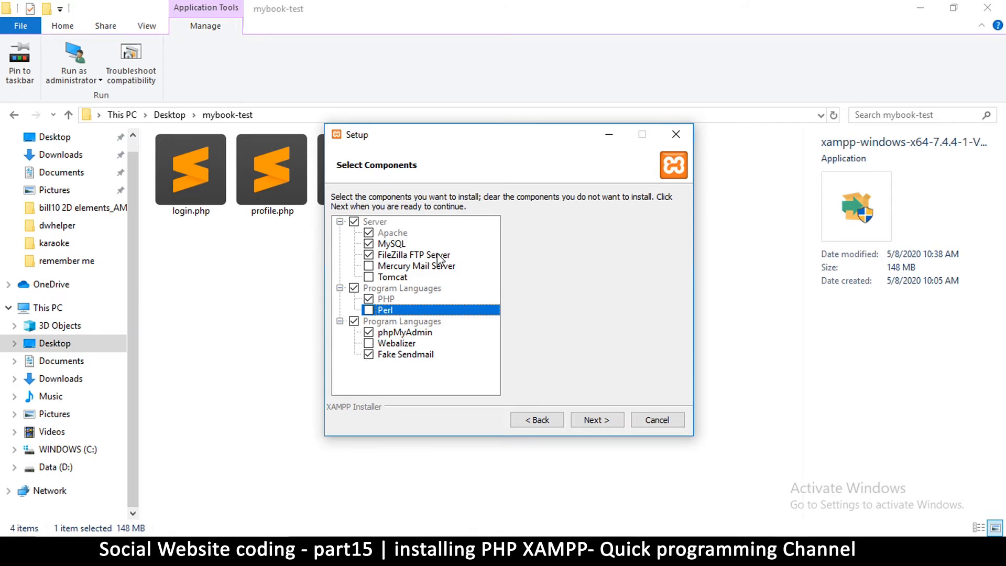
pyautogui.moveTo(396, 214)
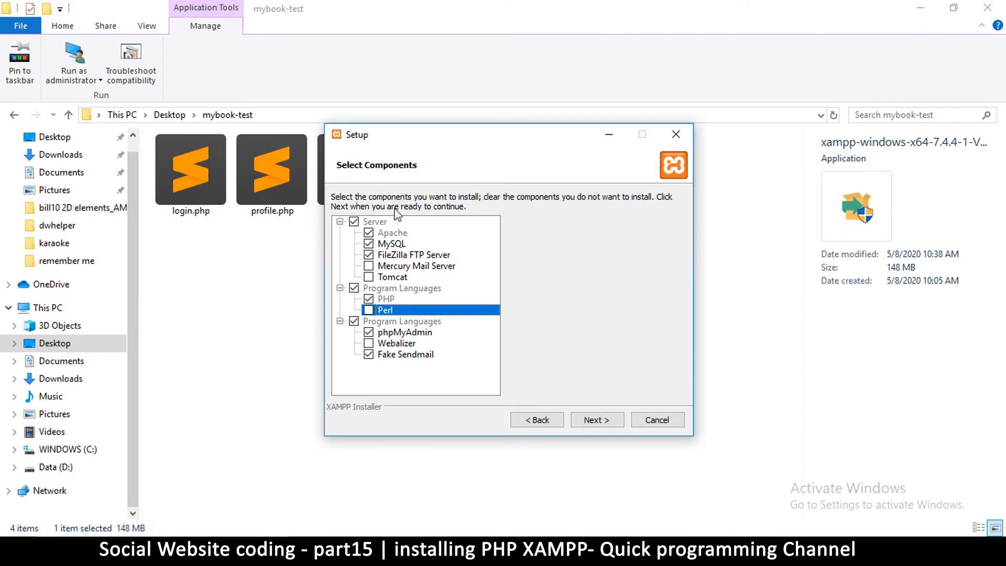
pyautogui.moveTo(548, 392)
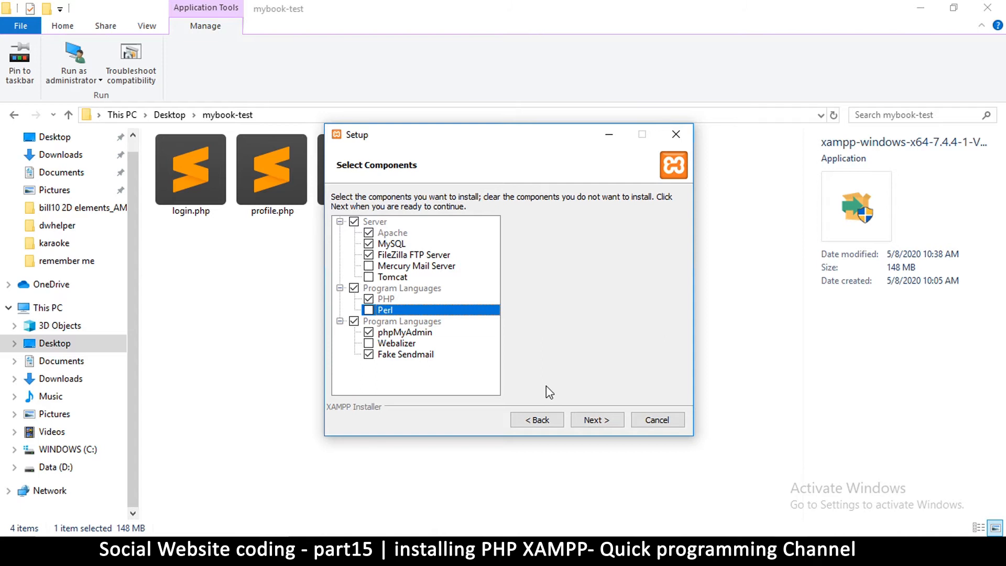
pyautogui.moveTo(456, 328)
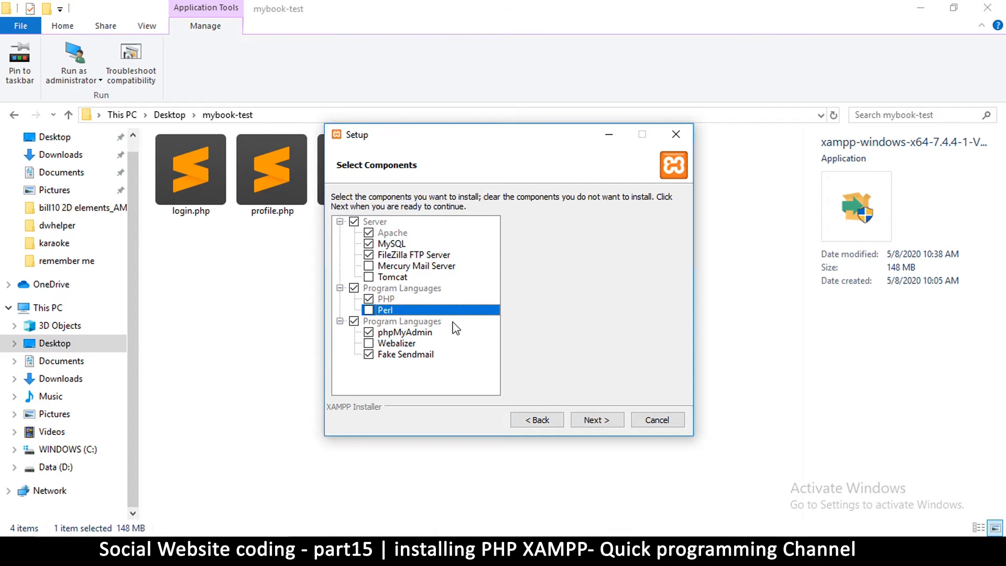
# - Keep C:\xampp as install folder and English language, then start installing
pyautogui.click(596, 419)
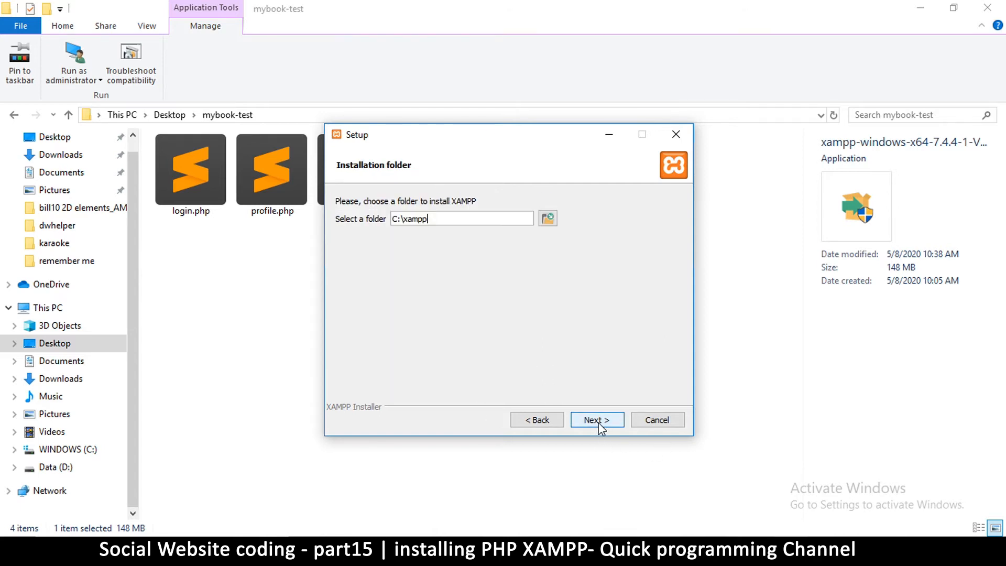
pyautogui.moveTo(441, 230)
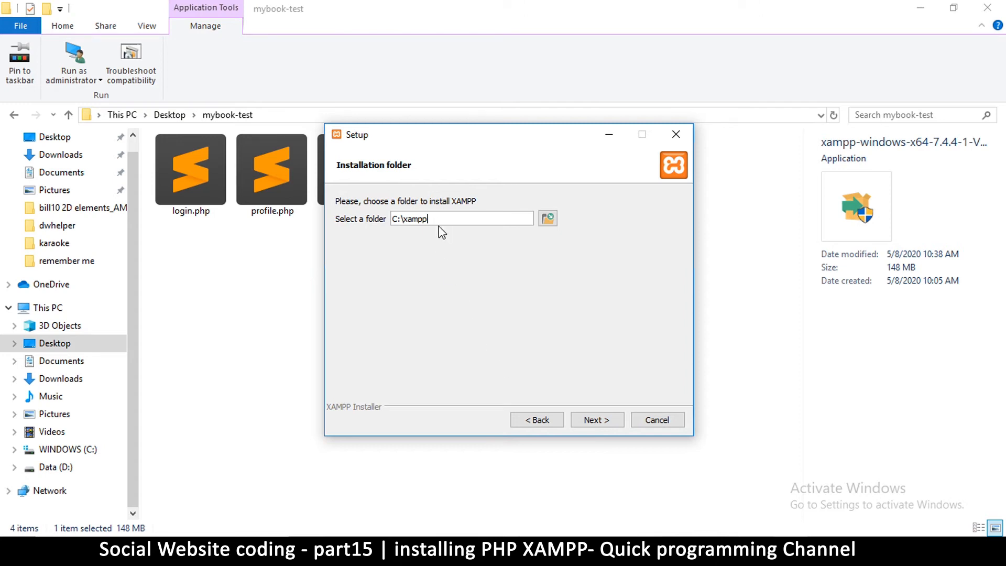
pyautogui.click(596, 419)
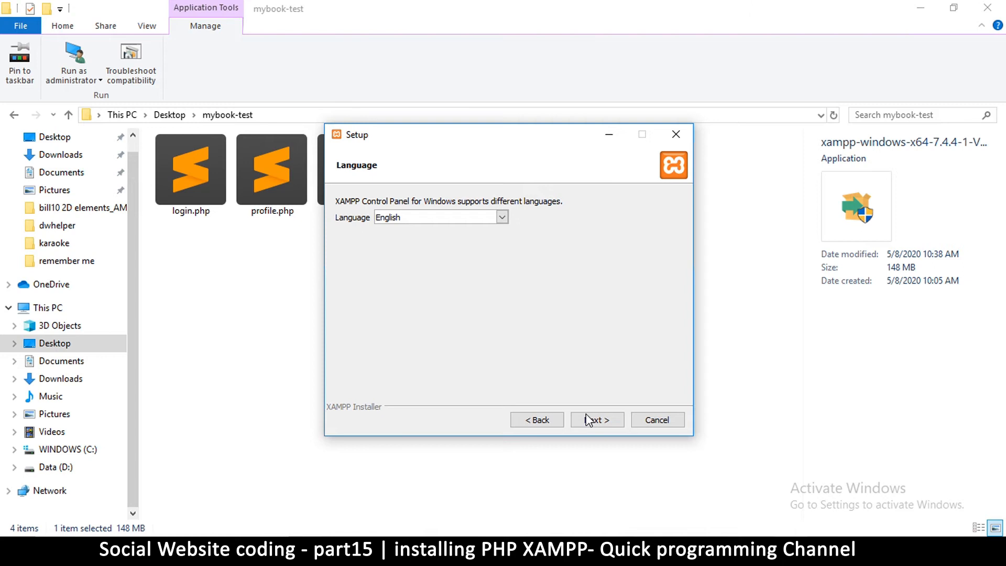
pyautogui.click(596, 419)
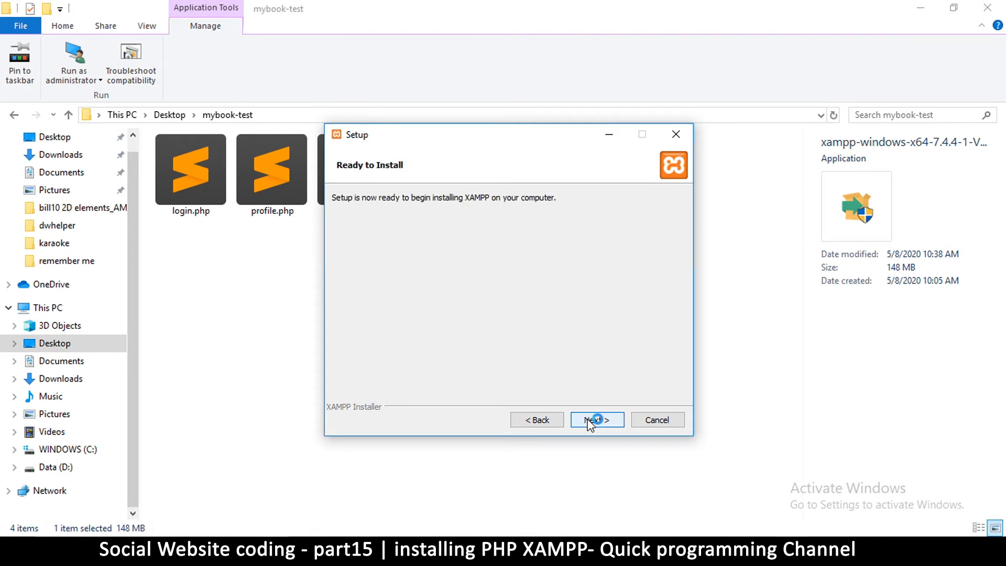
pyautogui.click(595, 420)
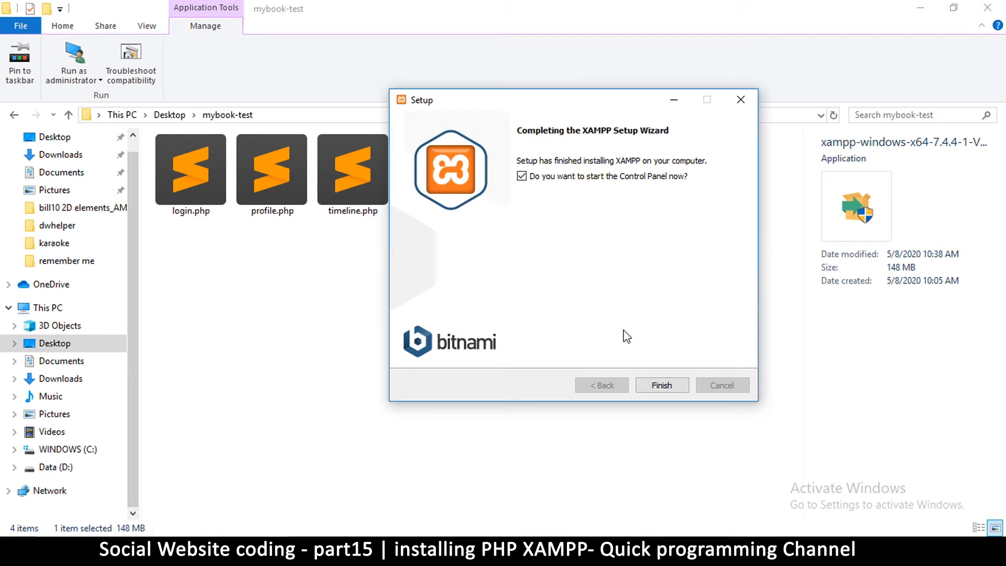
# - Finish setup with 'start the Control Panel now' left checked
pyautogui.click(522, 176)
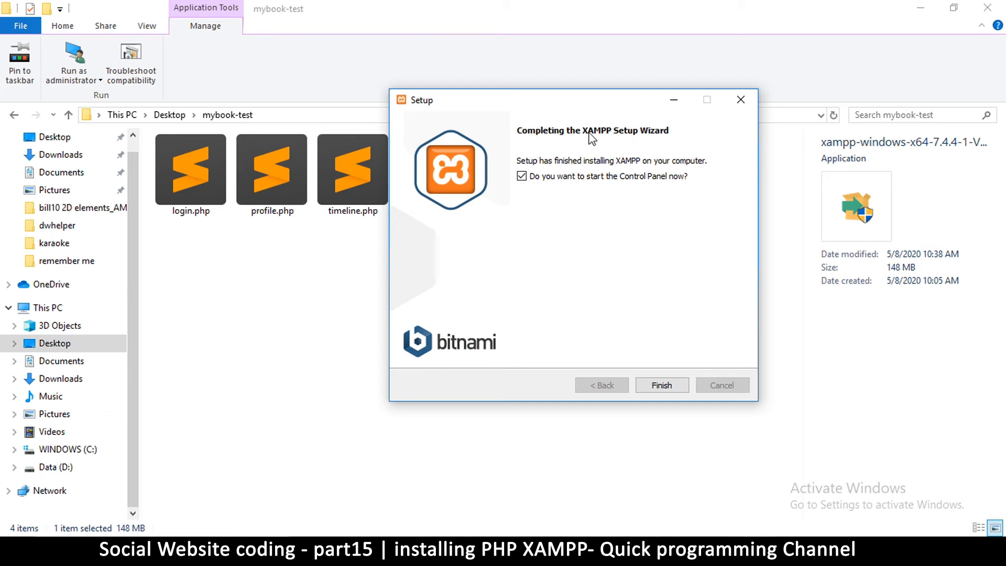
pyautogui.moveTo(635, 154)
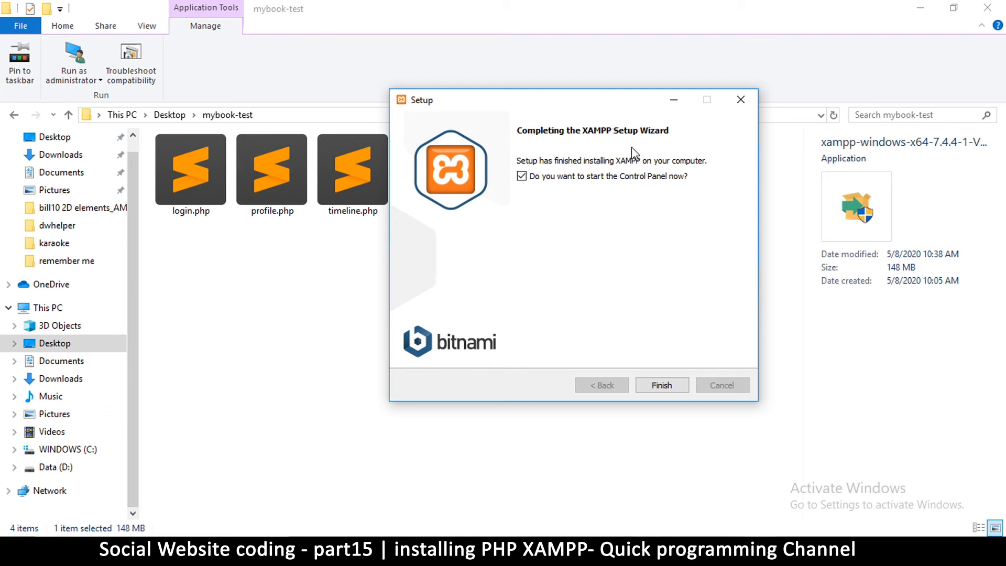
pyautogui.moveTo(548, 293)
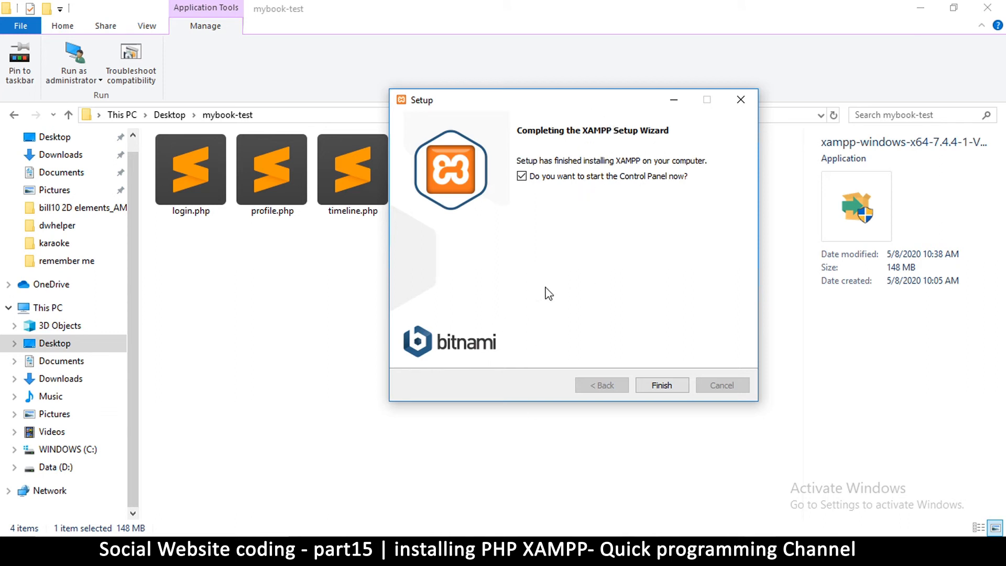
pyautogui.click(661, 385)
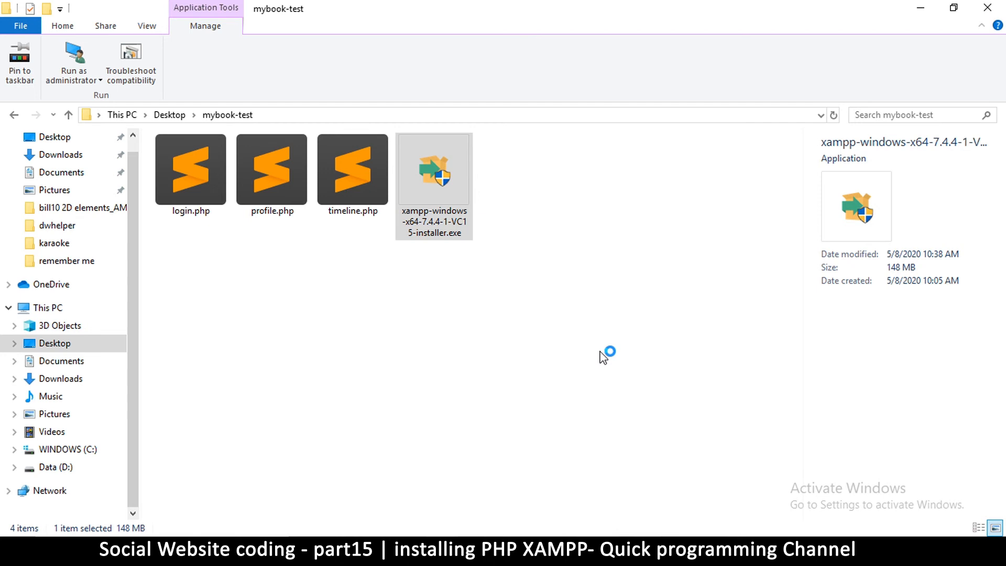
# - Let XAMPP Control Panel v3.2.4 open and nudge its window into place
pyautogui.doubleClick(434, 167)
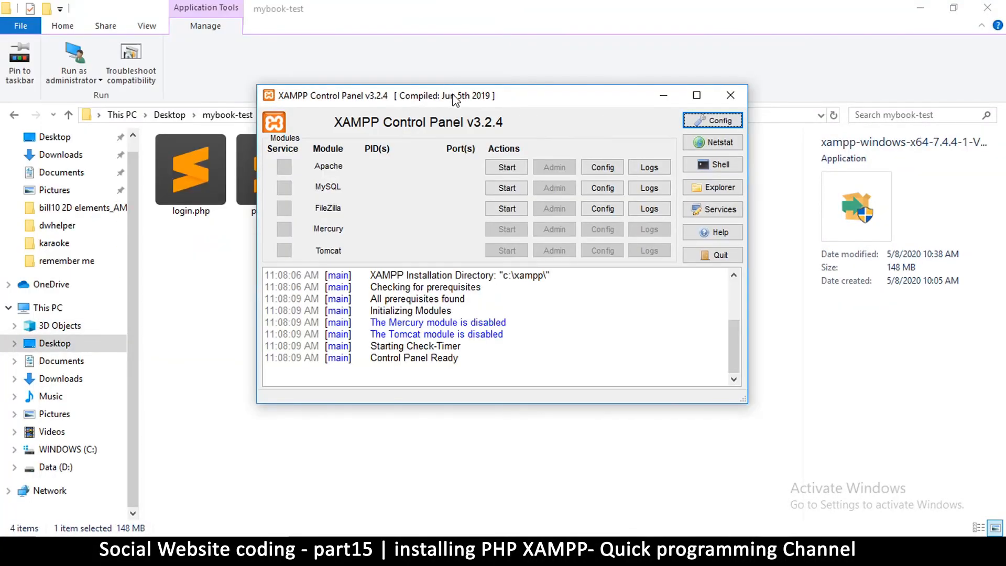
pyautogui.moveTo(449, 96); pyautogui.dragTo(458, 114)
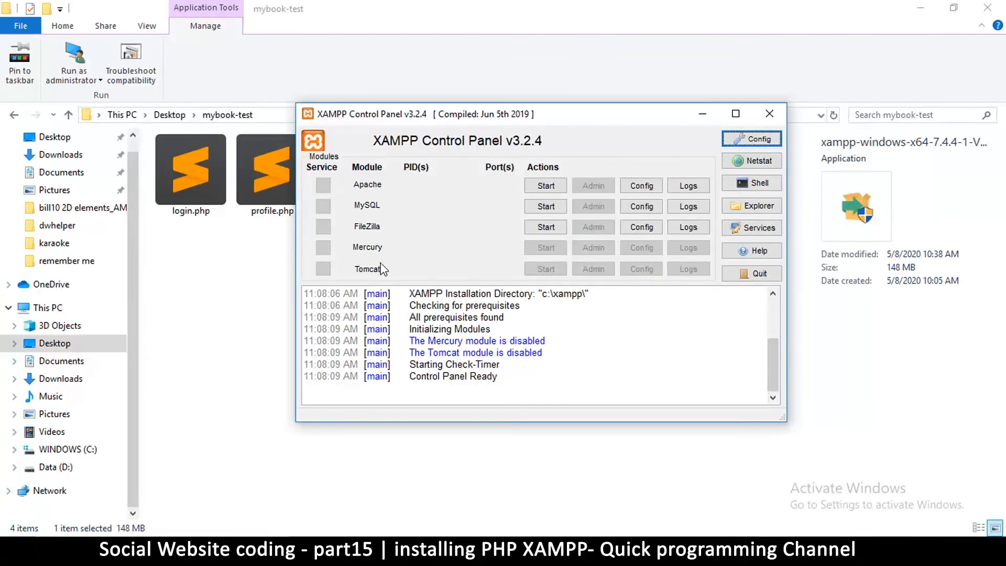
pyautogui.moveTo(381, 189)
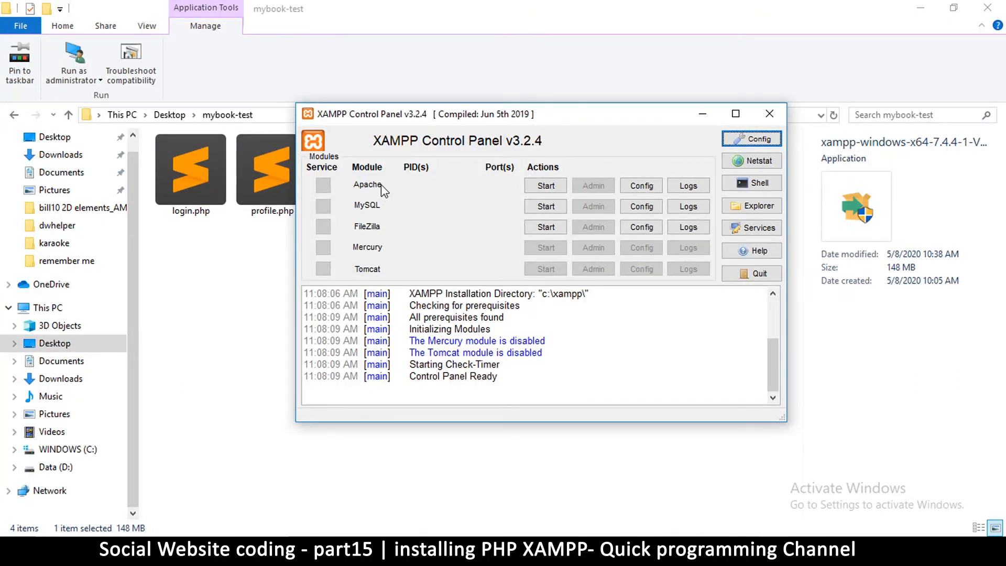
pyautogui.moveTo(367, 184)
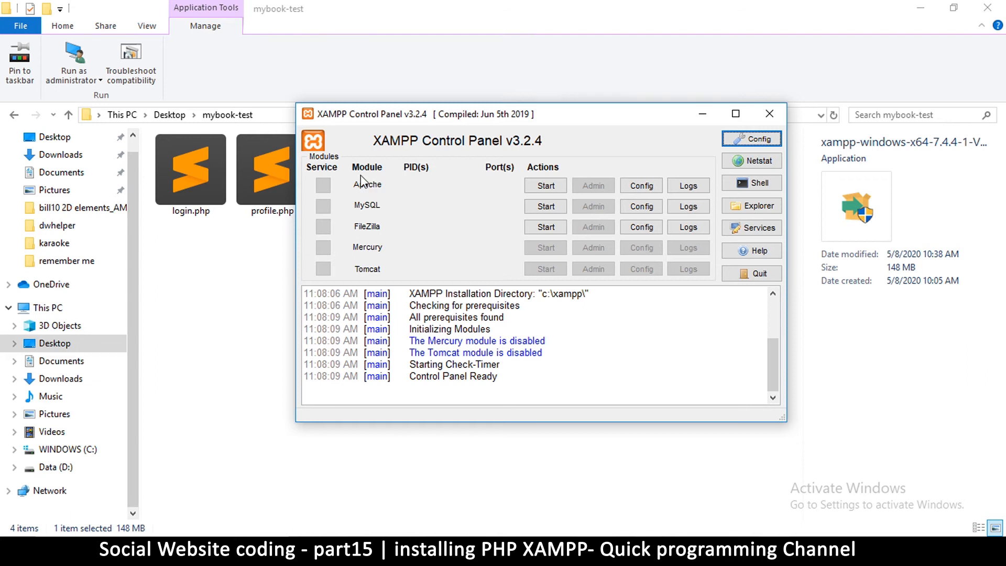
pyautogui.moveTo(401, 210)
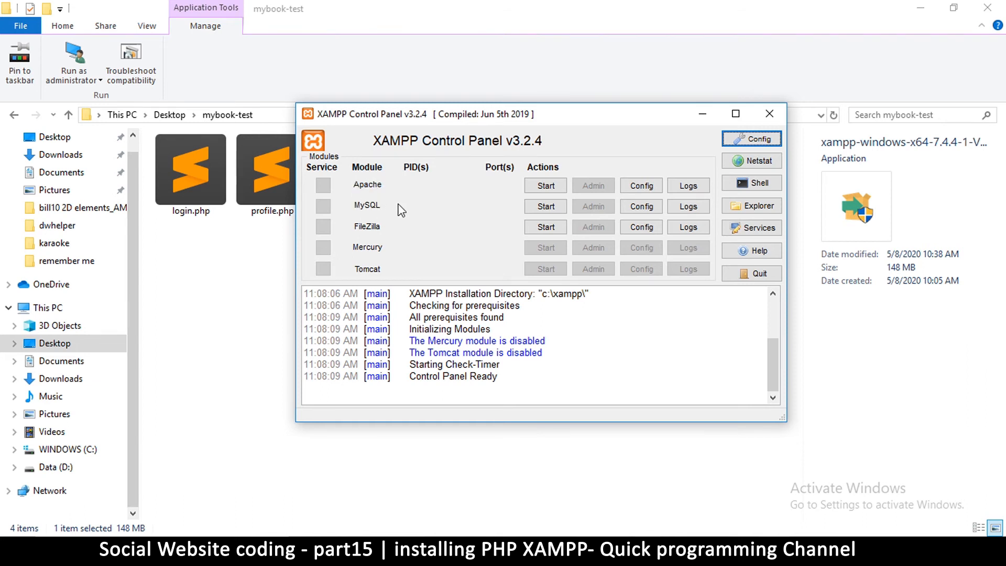
pyautogui.moveTo(396, 213)
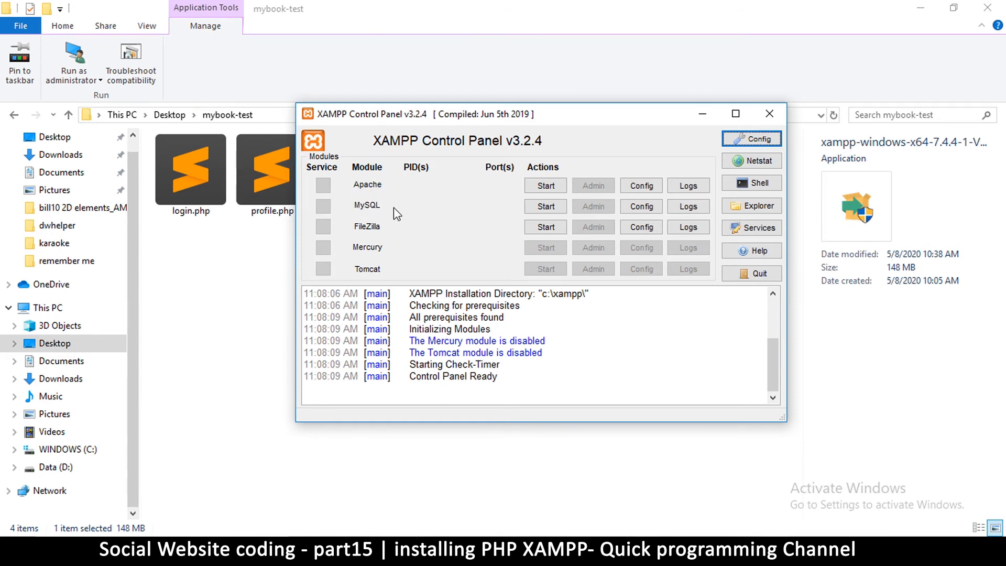
pyautogui.moveTo(366, 197)
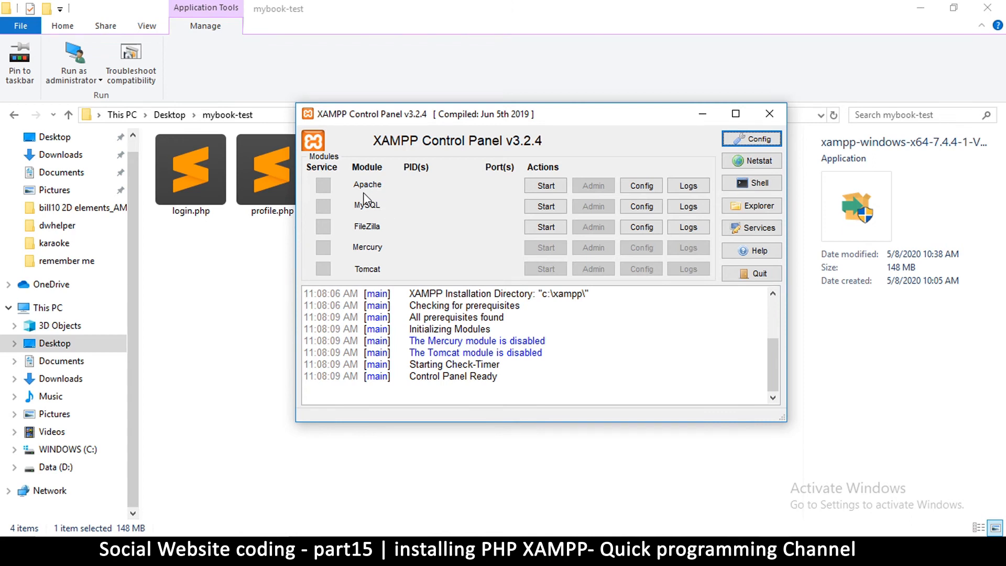
pyautogui.moveTo(370, 175)
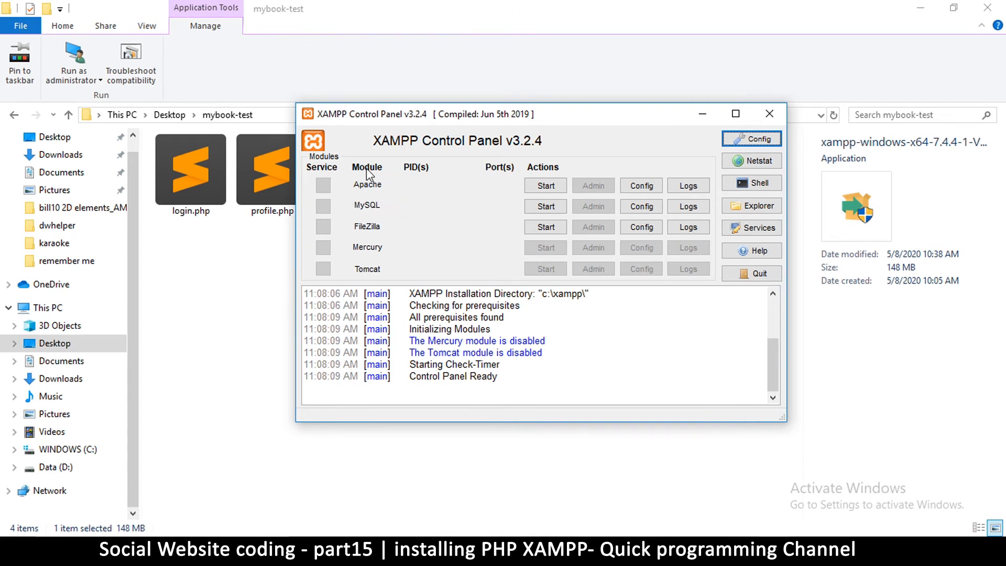
pyautogui.moveTo(388, 188)
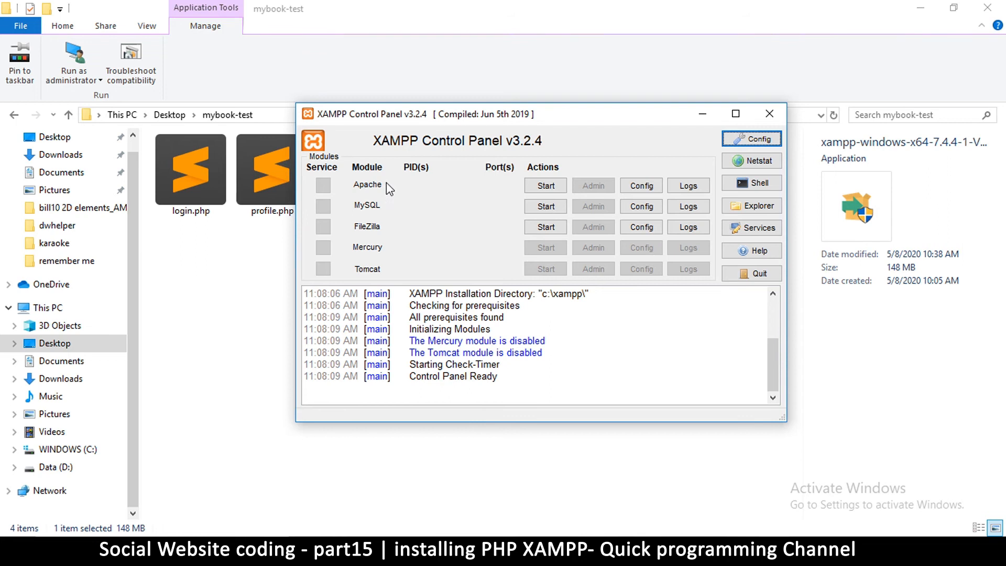
pyautogui.moveTo(371, 178)
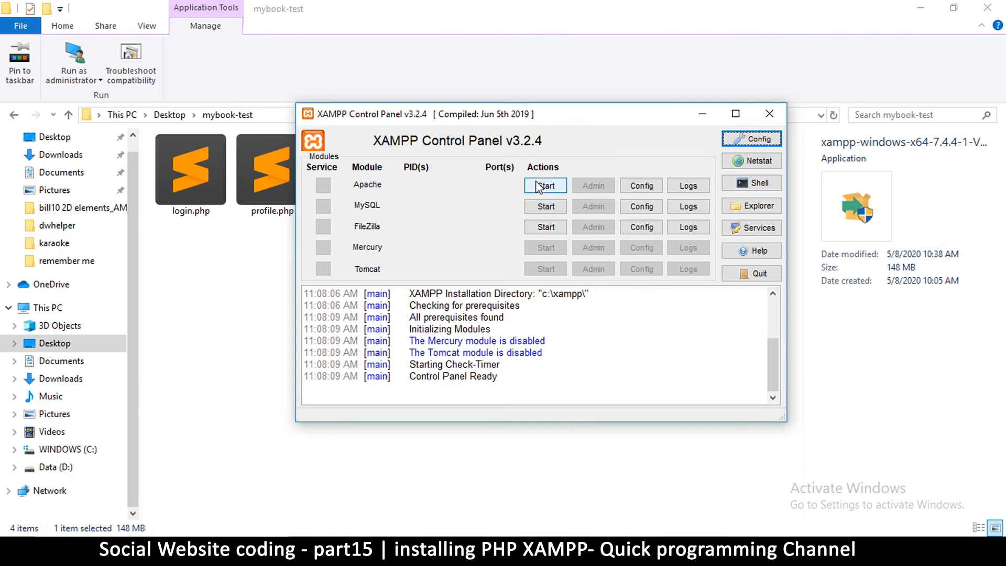
# - Start Apache and MySQL so the log reports both running
pyautogui.click(544, 185)
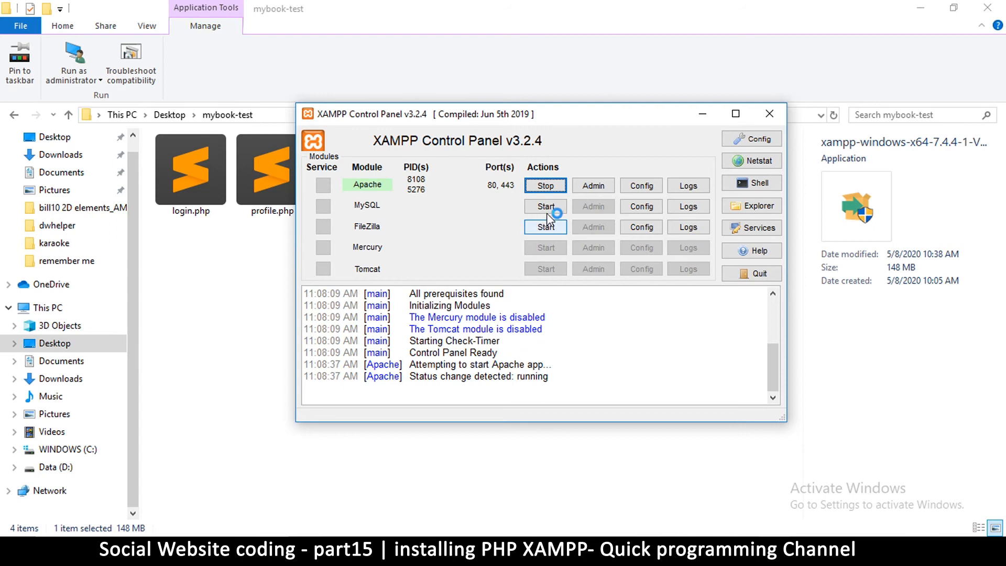
pyautogui.click(545, 206)
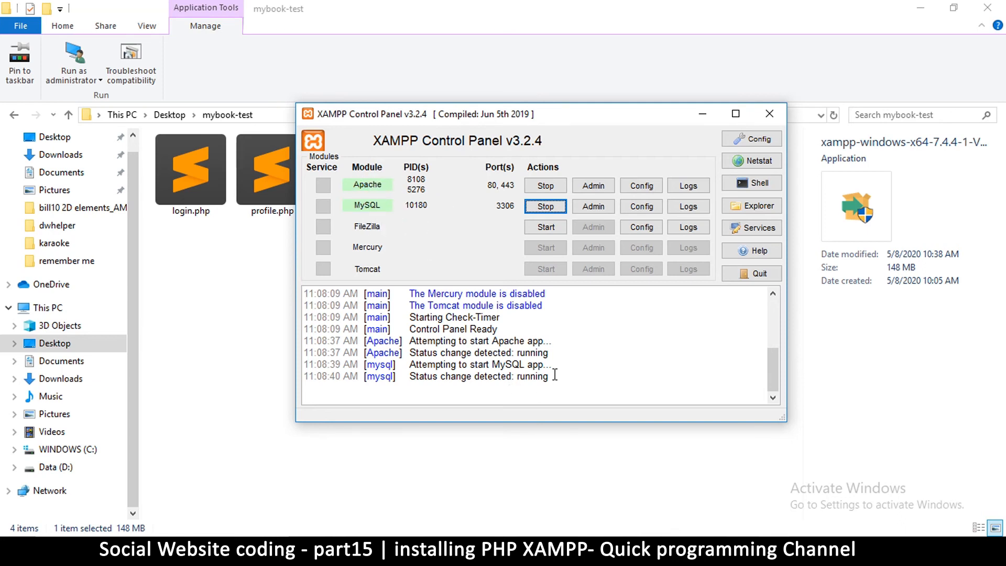
pyautogui.doubleClick(449, 376)
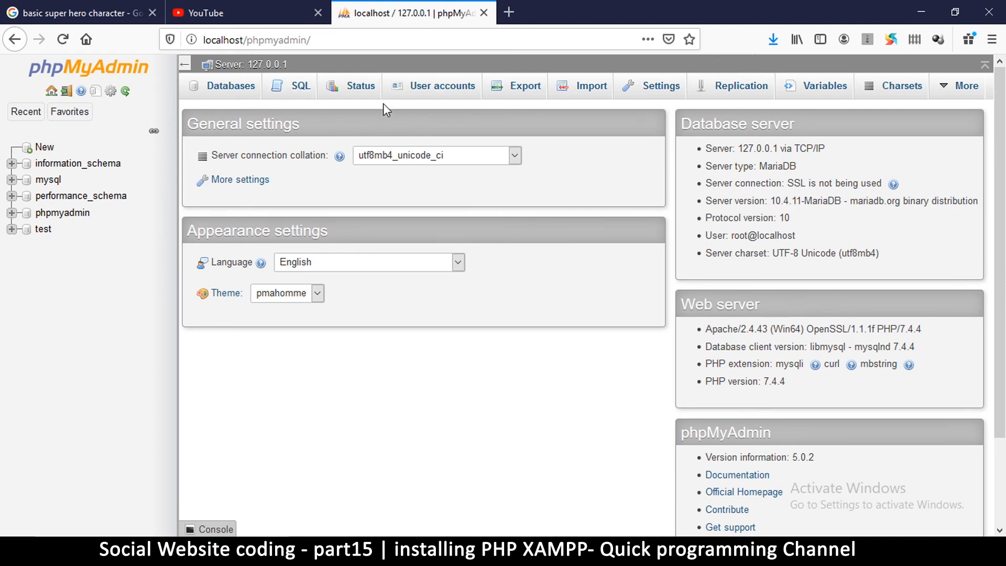
pyautogui.moveTo(366, 39)
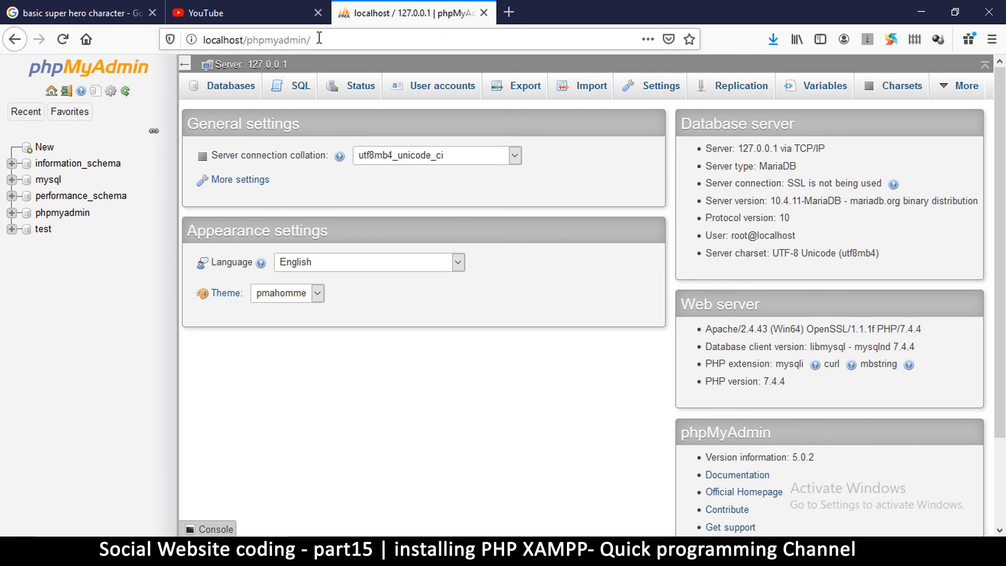
pyautogui.moveTo(372, 81)
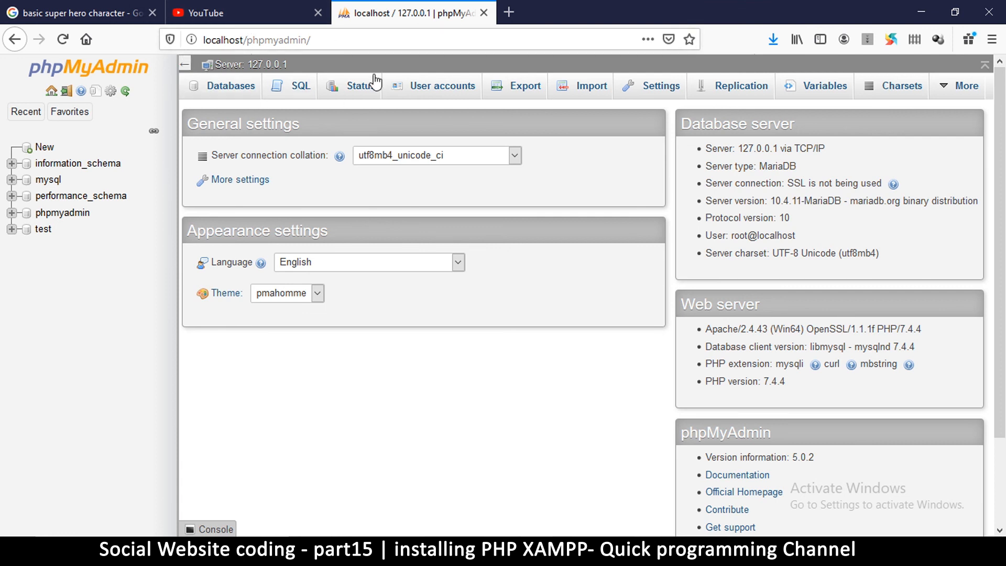
pyautogui.moveTo(45, 70)
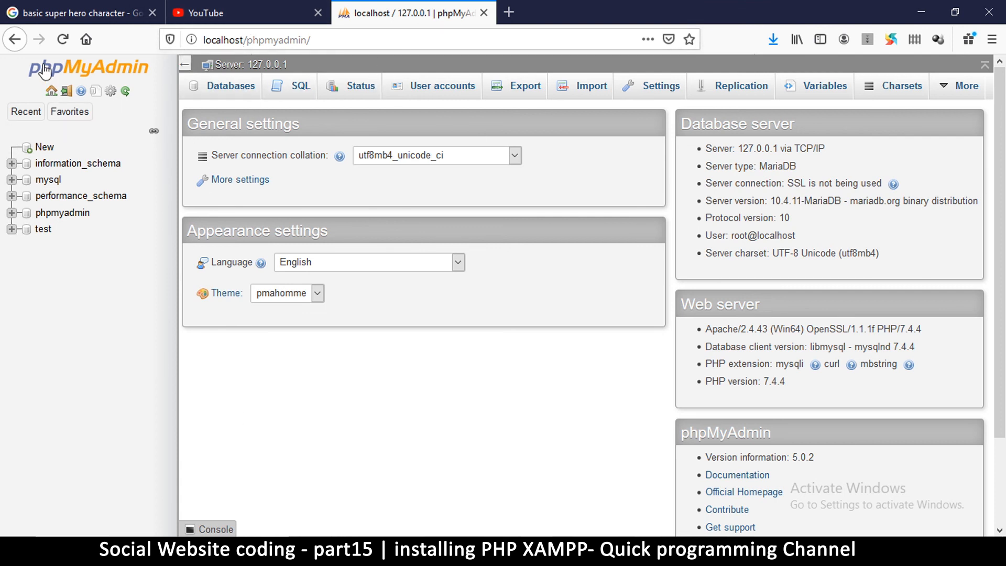
pyautogui.moveTo(266, 208)
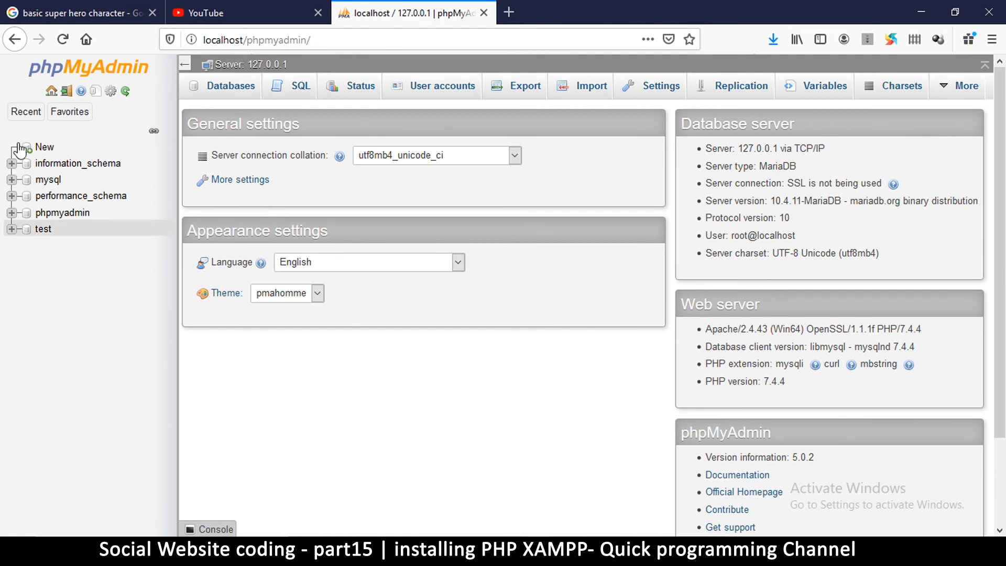
pyautogui.moveTo(36, 196)
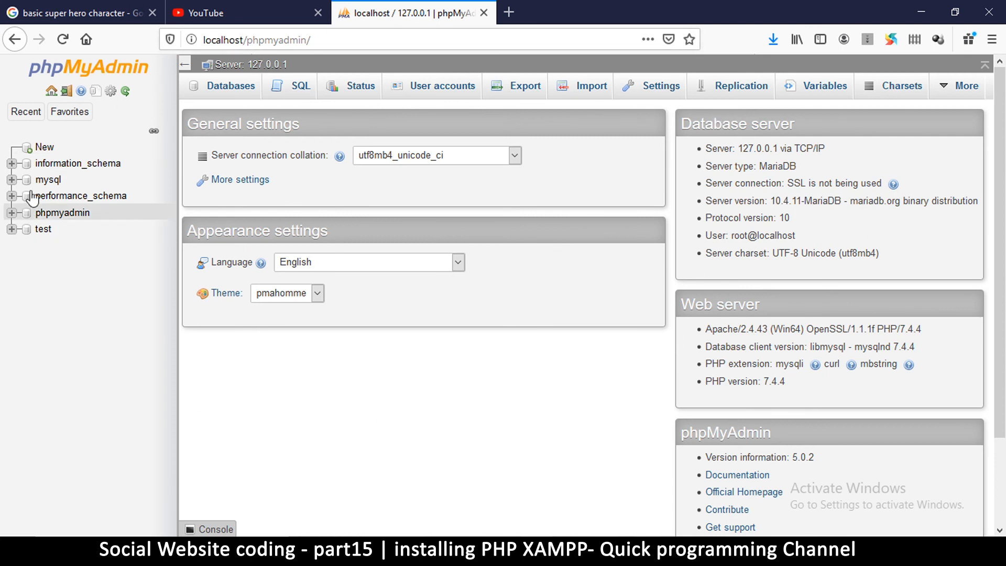
pyautogui.moveTo(650, 335)
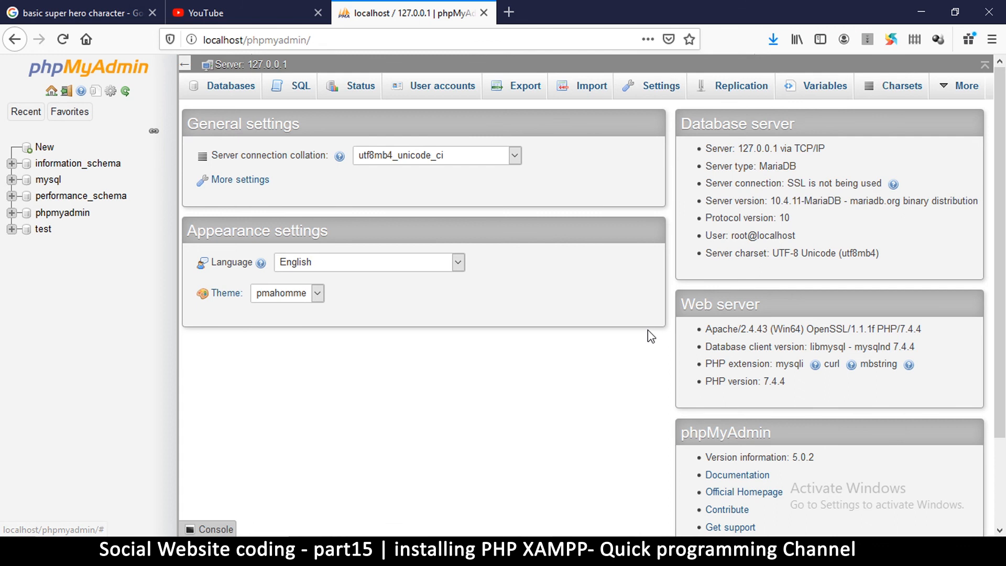
pyautogui.moveTo(564, 353)
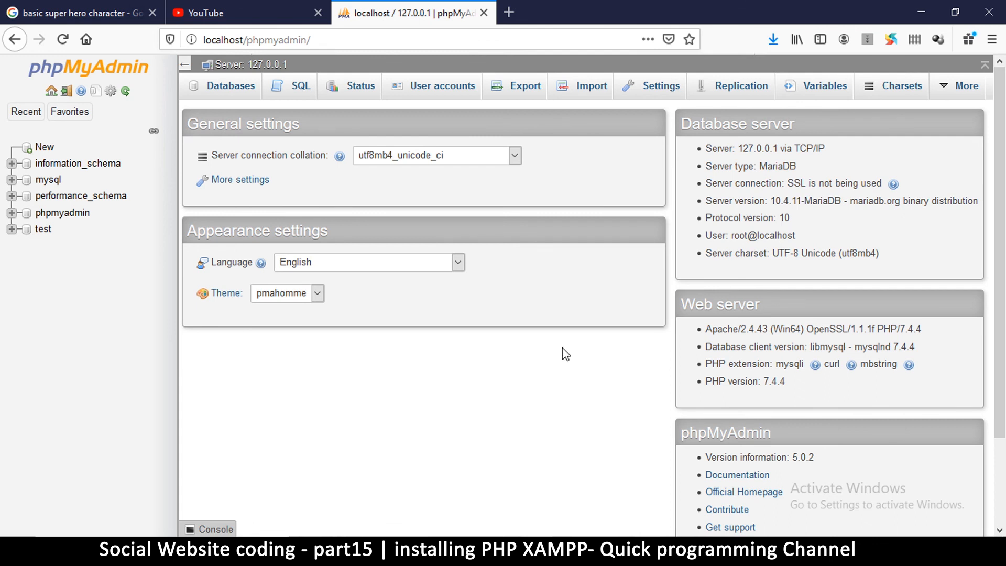